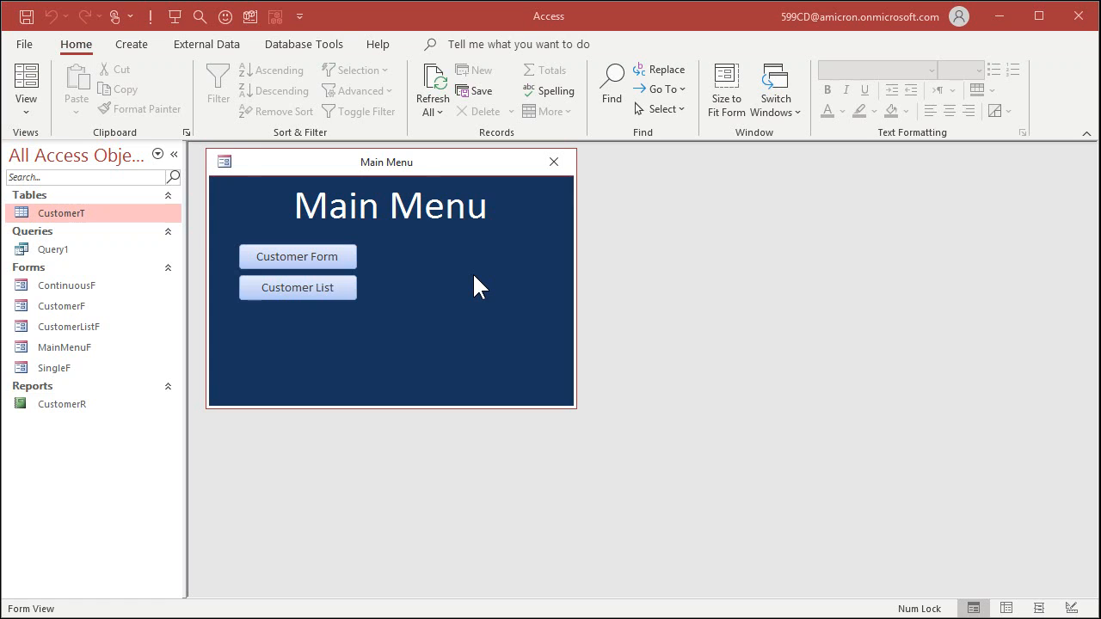
Open CustomerF in Form View from the Main Menu's Customer Form button
{"action": "left_click", "coordinate": [297, 256]}
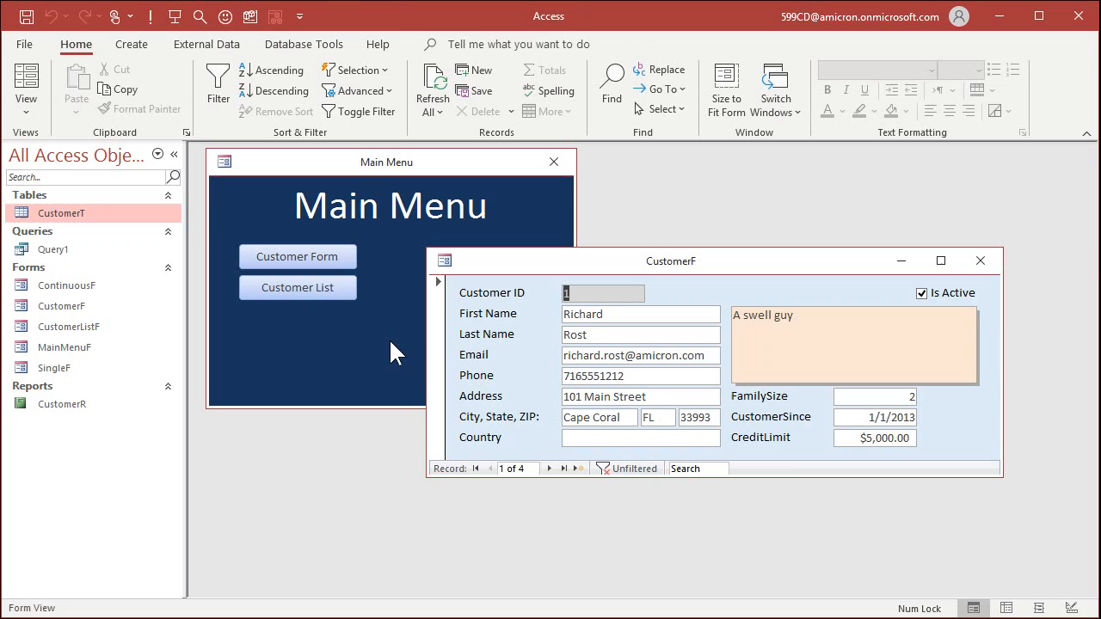
{"action": "mouse_move", "coordinate": [606, 267]}
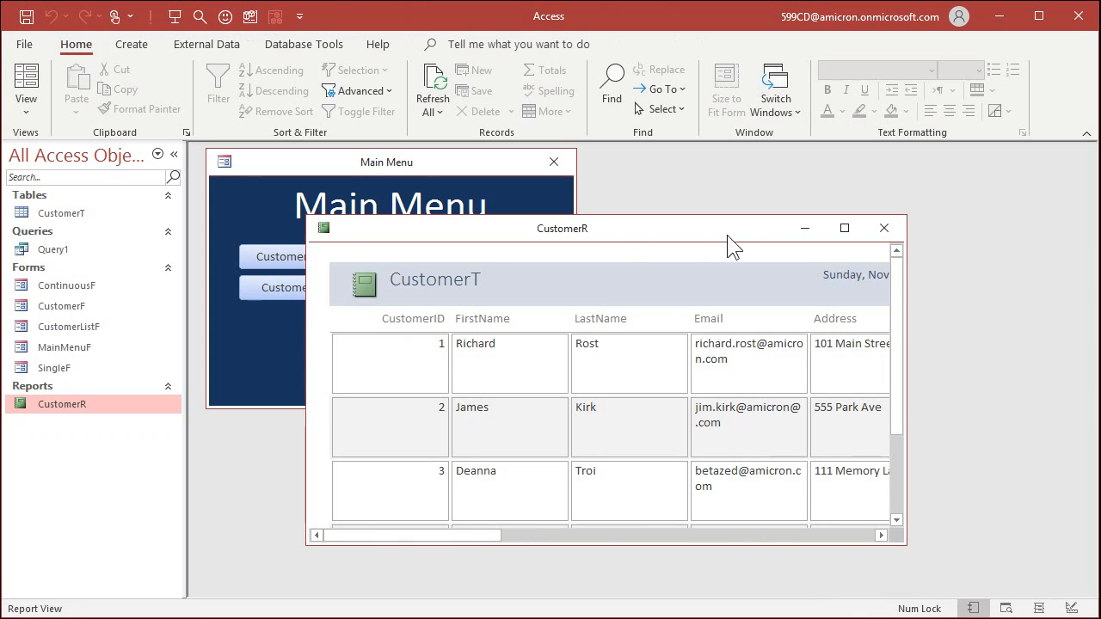
Review the CustomerR report's view options via right-click and the View dropdown, then close it
{"action": "right_click", "coordinate": [561, 228]}
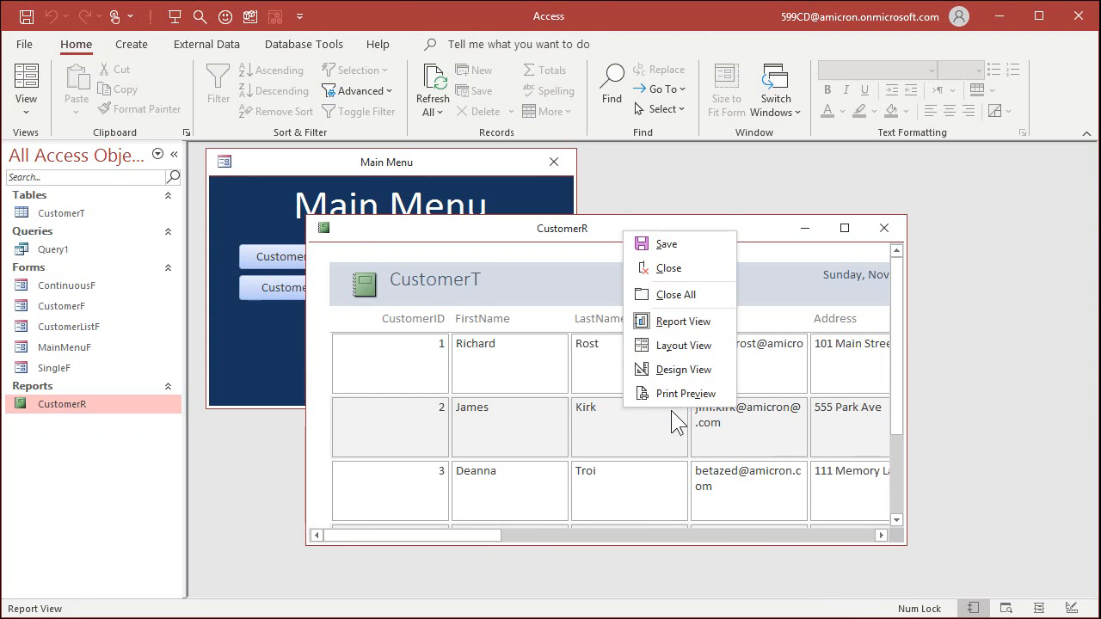
{"action": "left_click", "coordinate": [26, 81]}
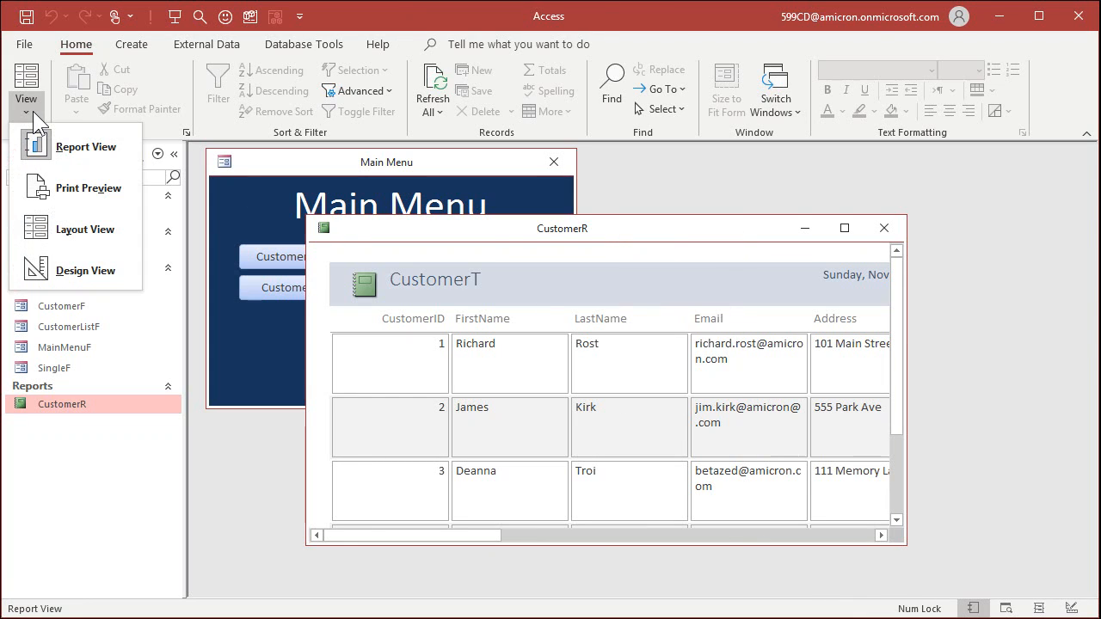
{"action": "mouse_move", "coordinate": [656, 216]}
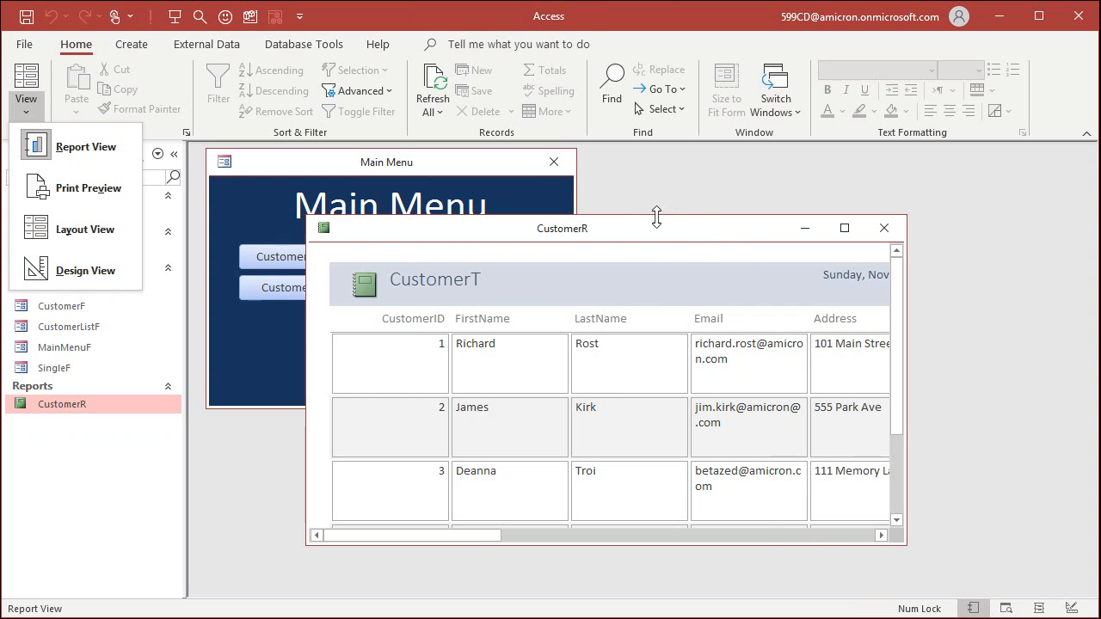
{"action": "left_click", "coordinate": [883, 228]}
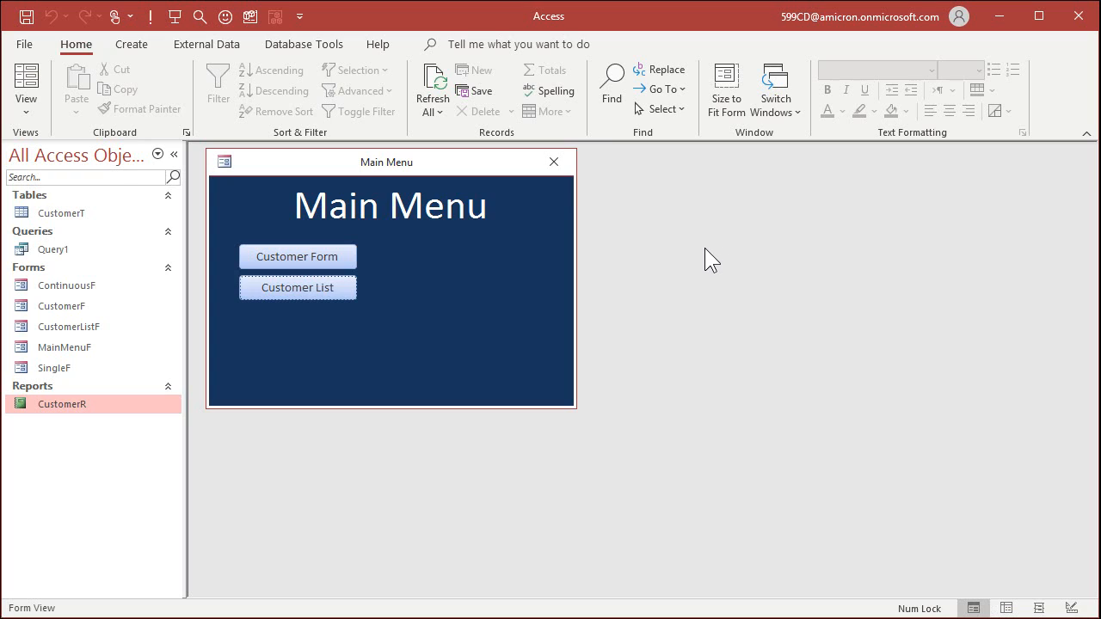